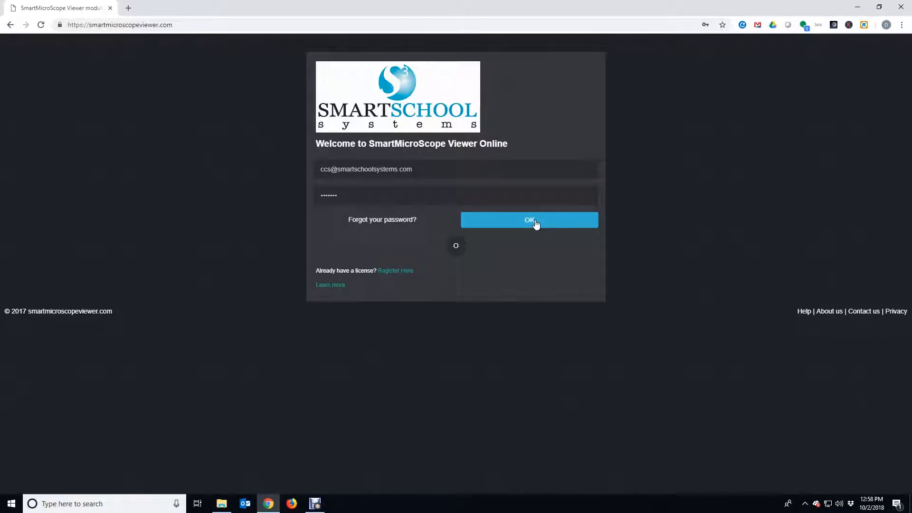
# Submit the login form to sign in to the microscope viewer.
pyautogui.click(529, 220)
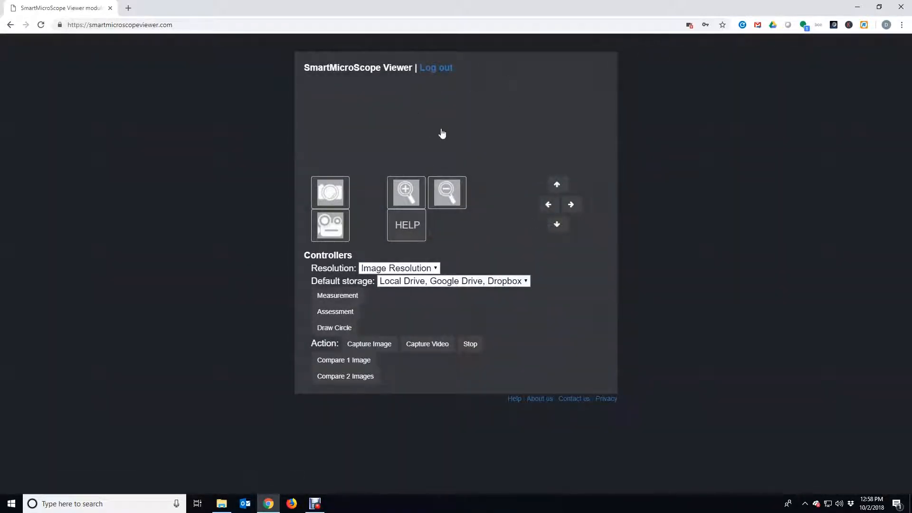
pyautogui.moveTo(660, 121)
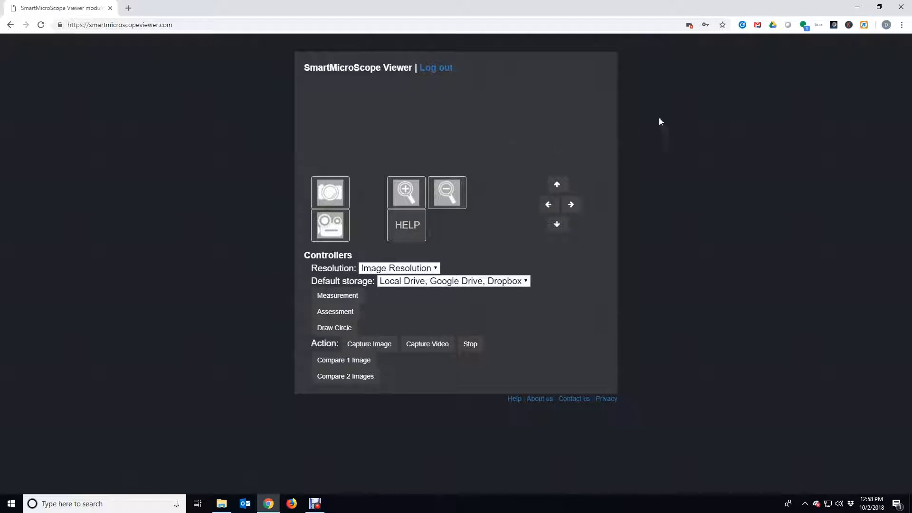
# Always allow the site camera access, select the USB Camera, and return to the viewer tab.
pyautogui.click(690, 24)
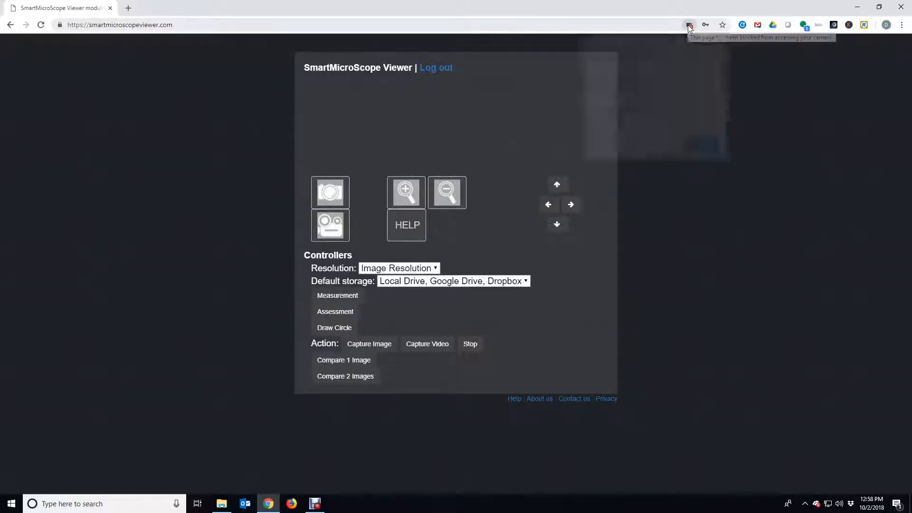
pyautogui.click(689, 24)
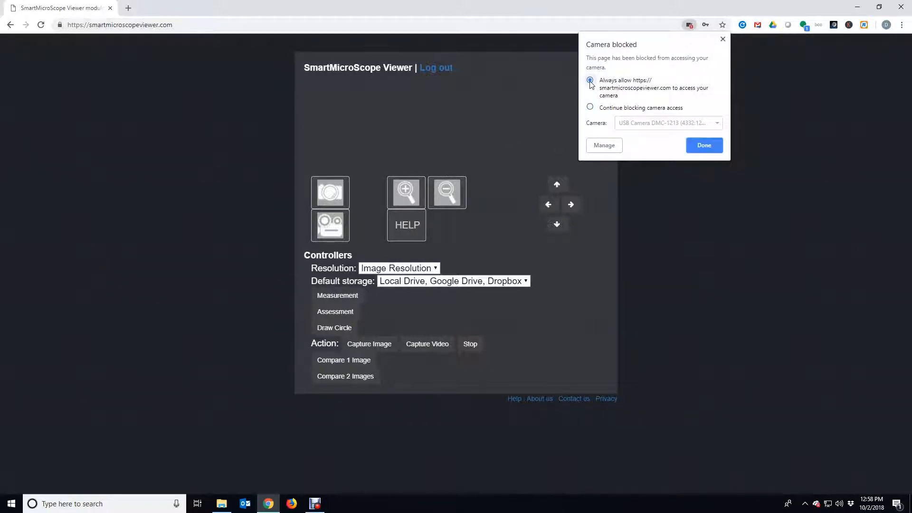
pyautogui.click(703, 145)
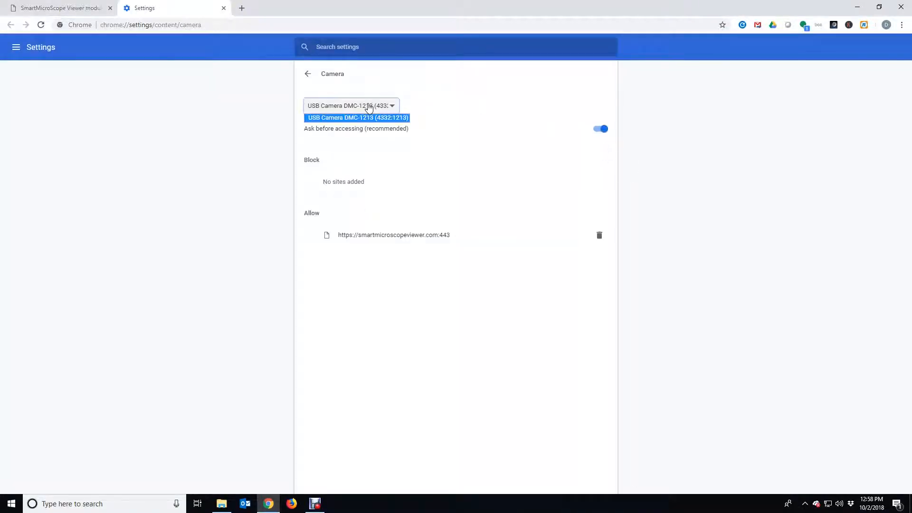
pyautogui.click(358, 117)
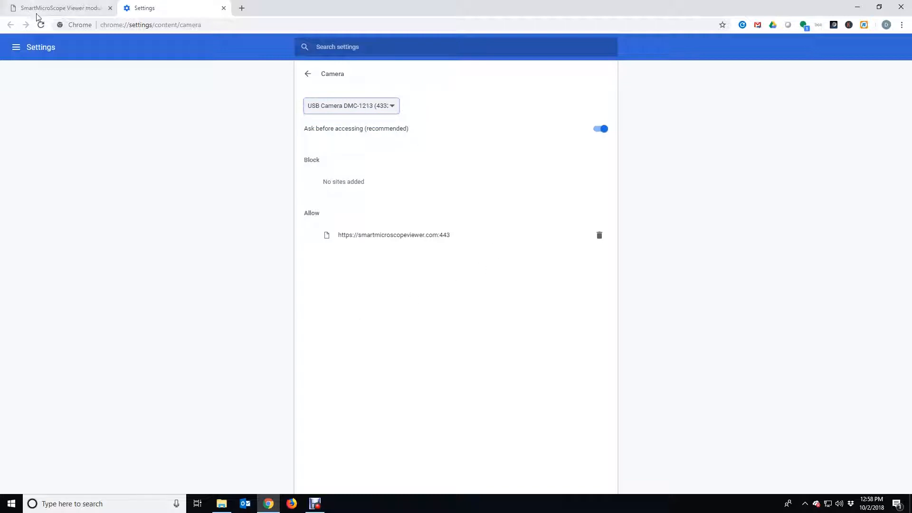
pyautogui.click(58, 8)
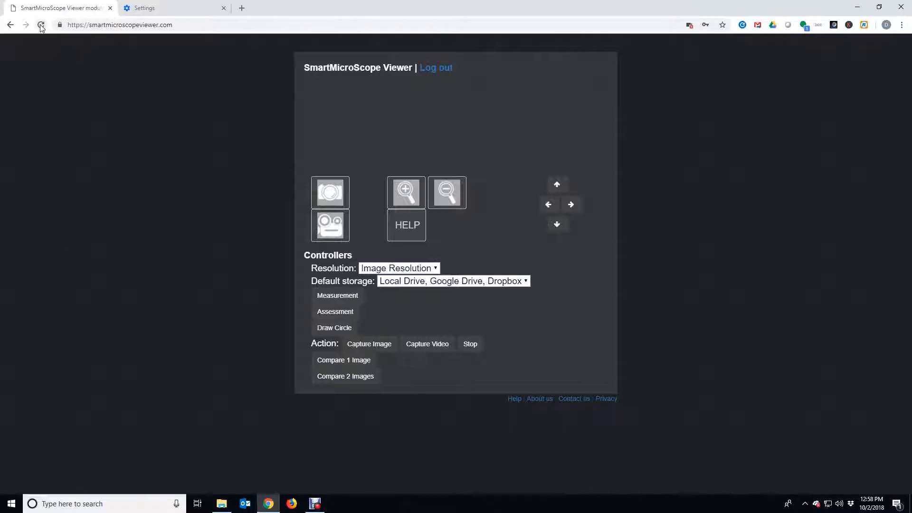
# Reload the viewer to start the live stem image, then capture a still and record video.
pyautogui.click(41, 24)
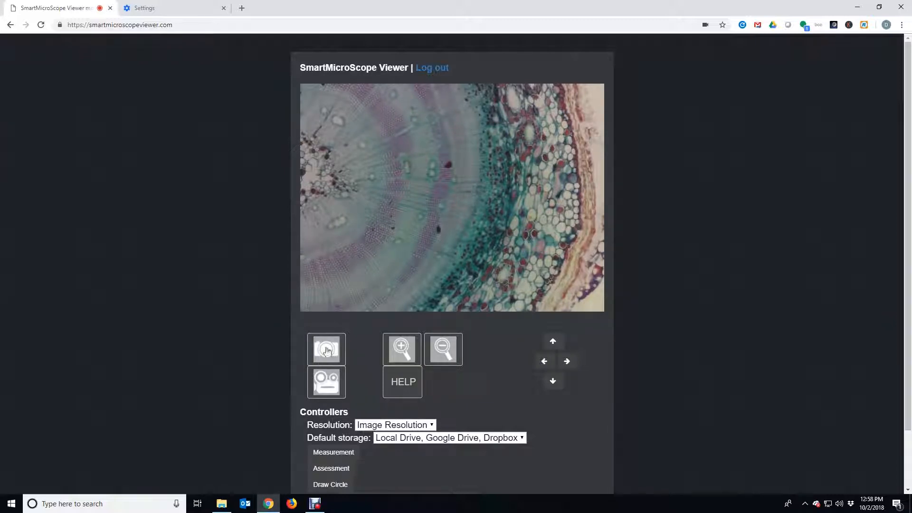
pyautogui.click(327, 349)
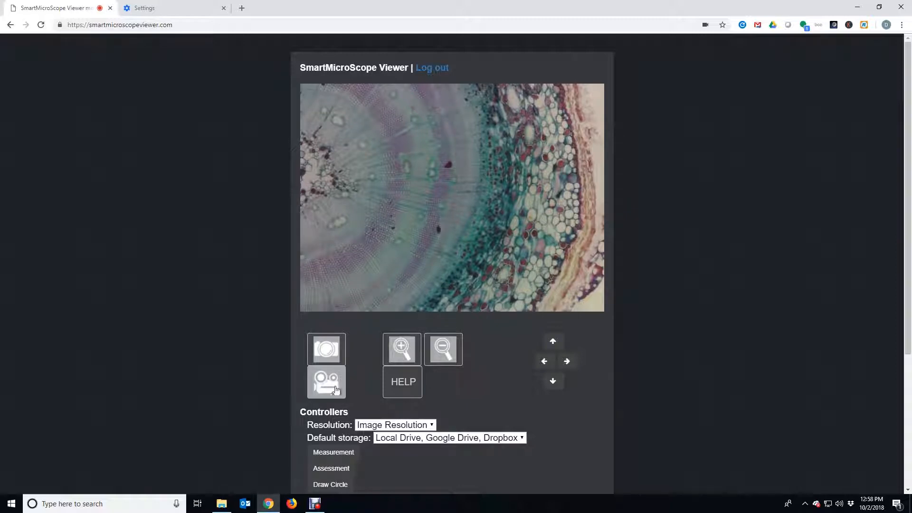
pyautogui.click(326, 382)
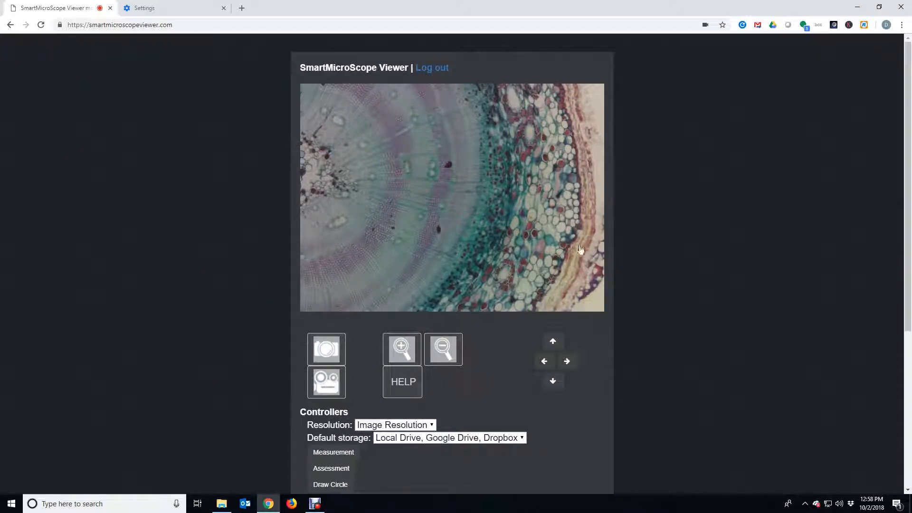
# Set the Default storage dropdown to Google Drive.
pyautogui.scroll(-3)
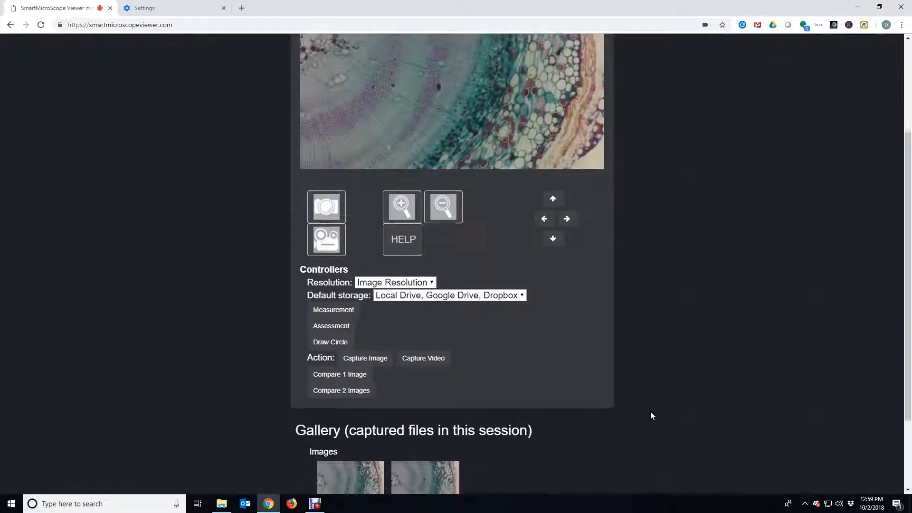
pyautogui.scroll(-3)
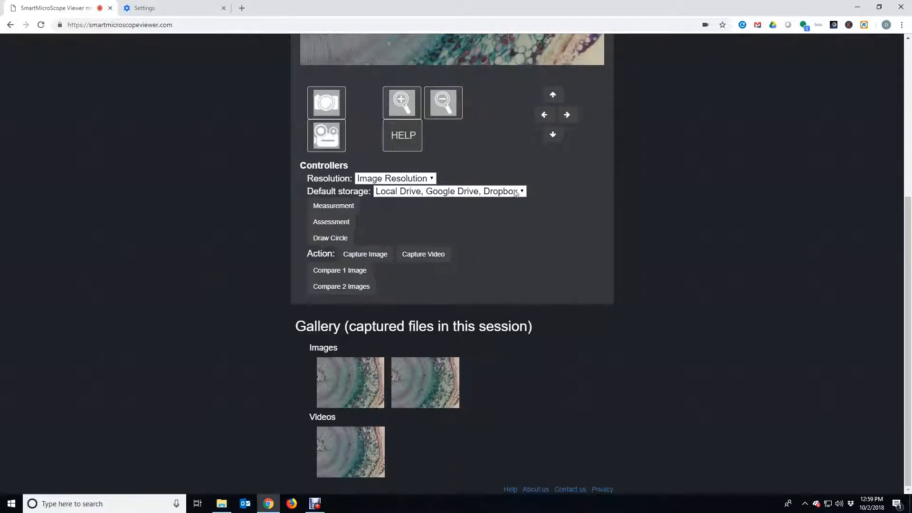
pyautogui.click(448, 191)
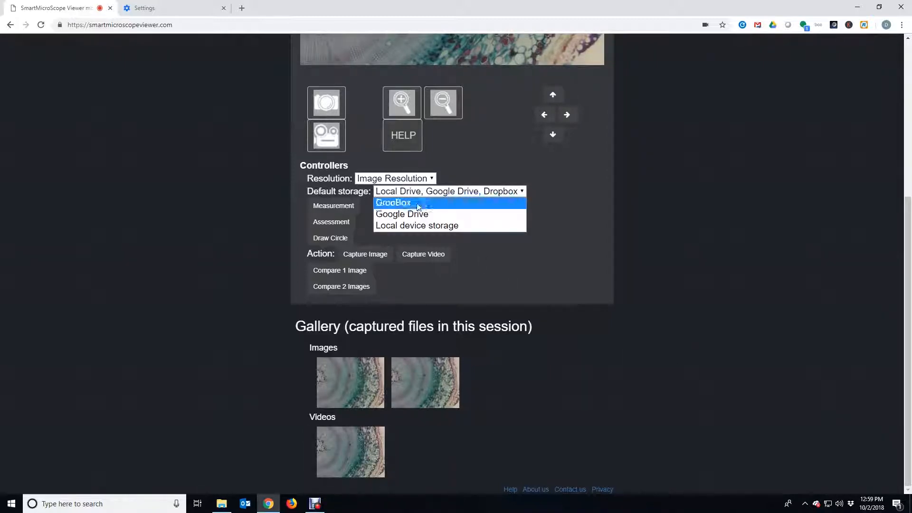
pyautogui.click(402, 214)
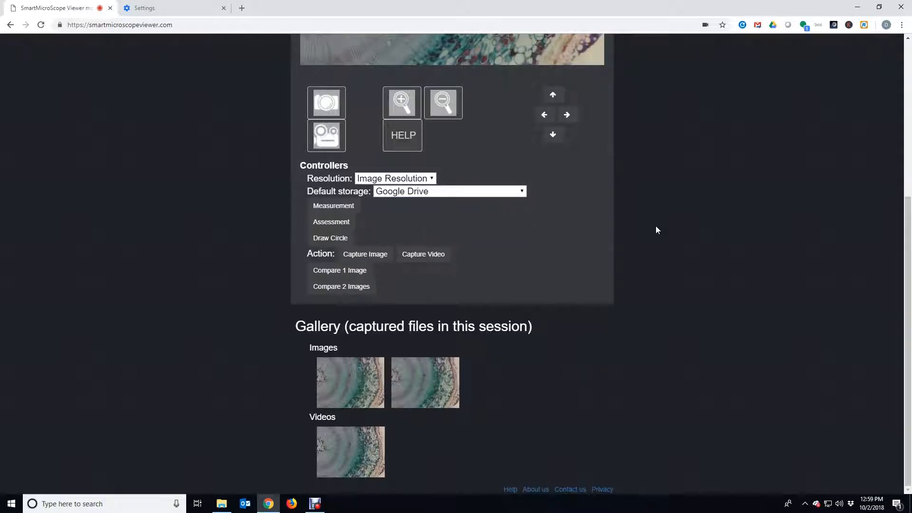
pyautogui.moveTo(386, 422)
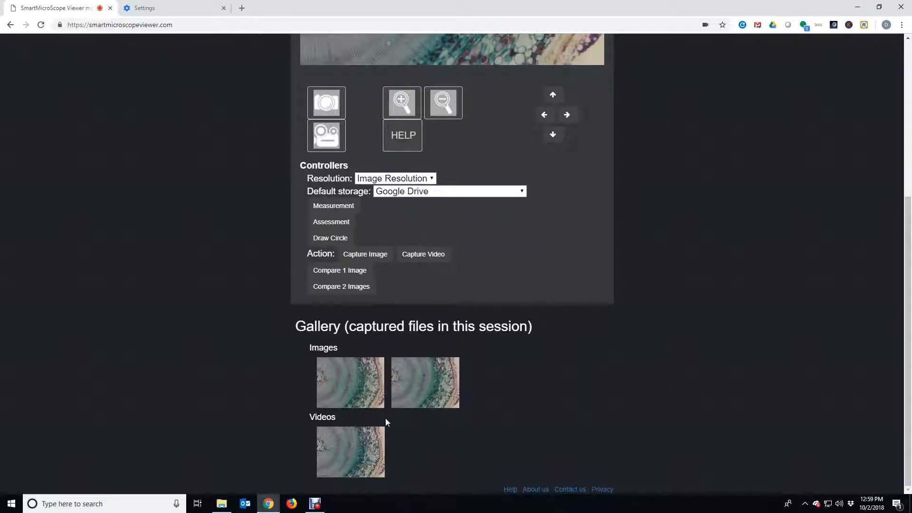
pyautogui.moveTo(350, 382)
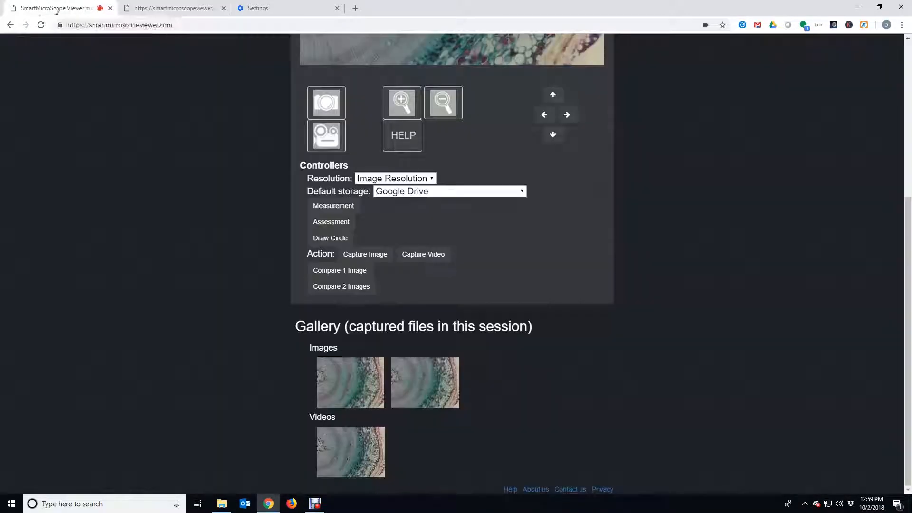
pyautogui.moveTo(427, 382)
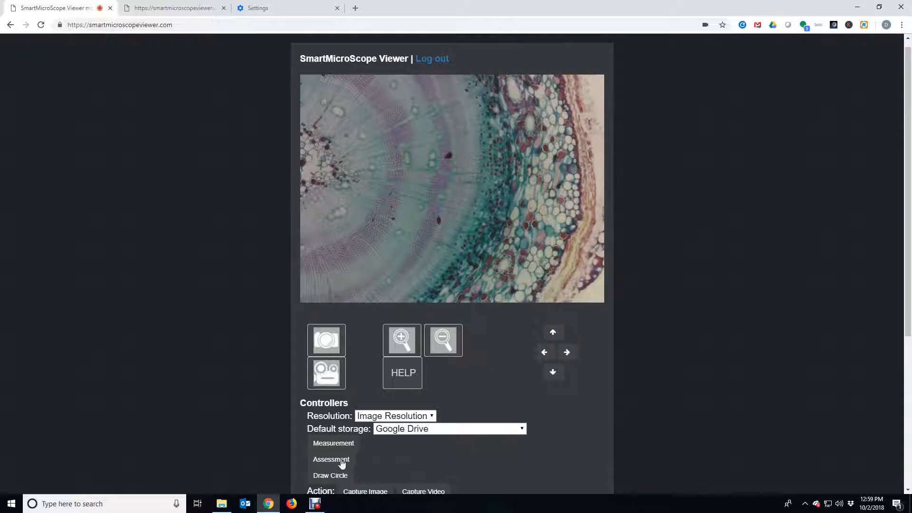
# Place numbered Assessment arrows 1–5 on the stem section and capture the annotated image.
pyautogui.click(331, 459)
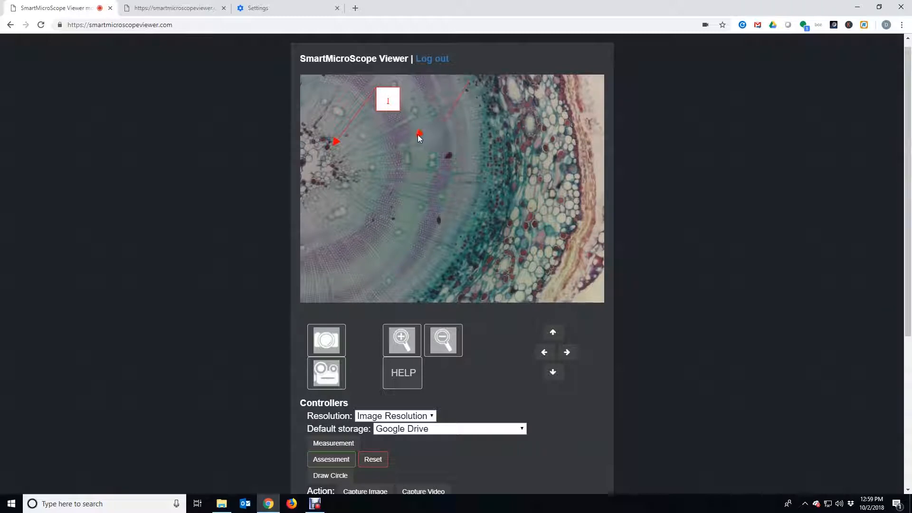
pyautogui.click(569, 86)
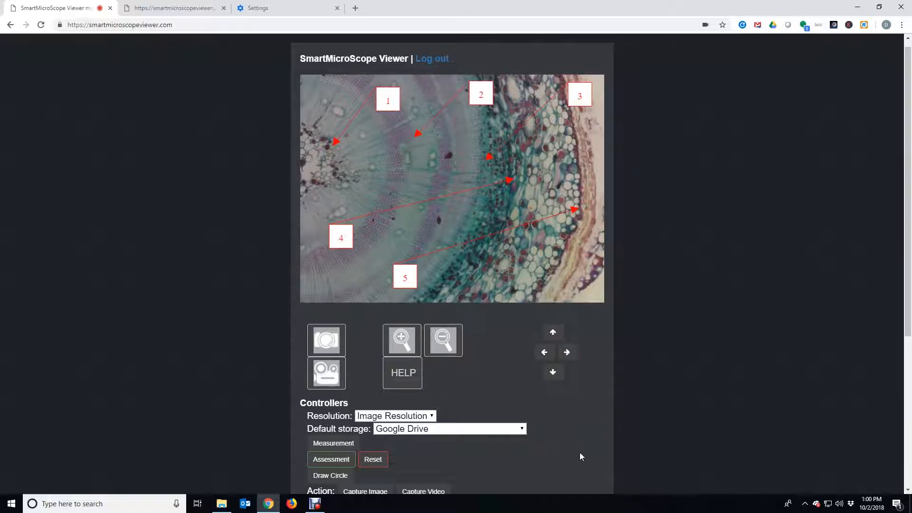
pyautogui.scroll(-3)
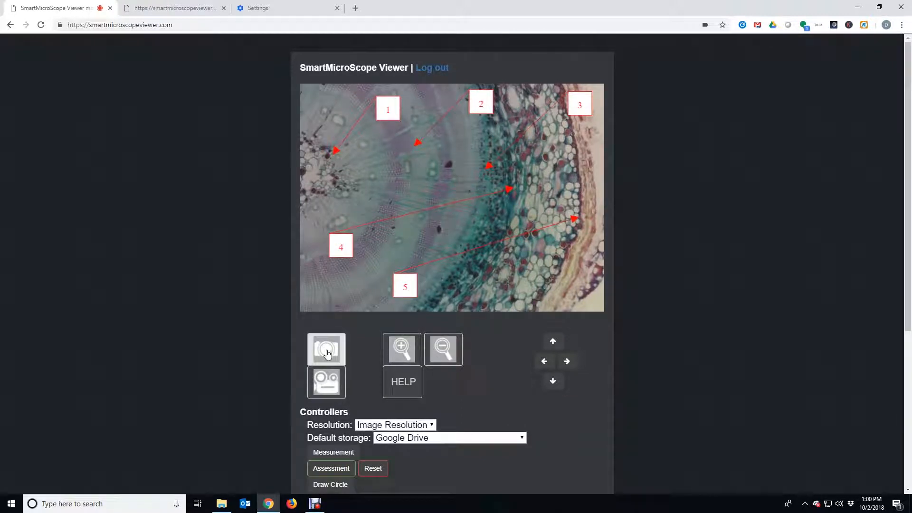
pyautogui.click(326, 349)
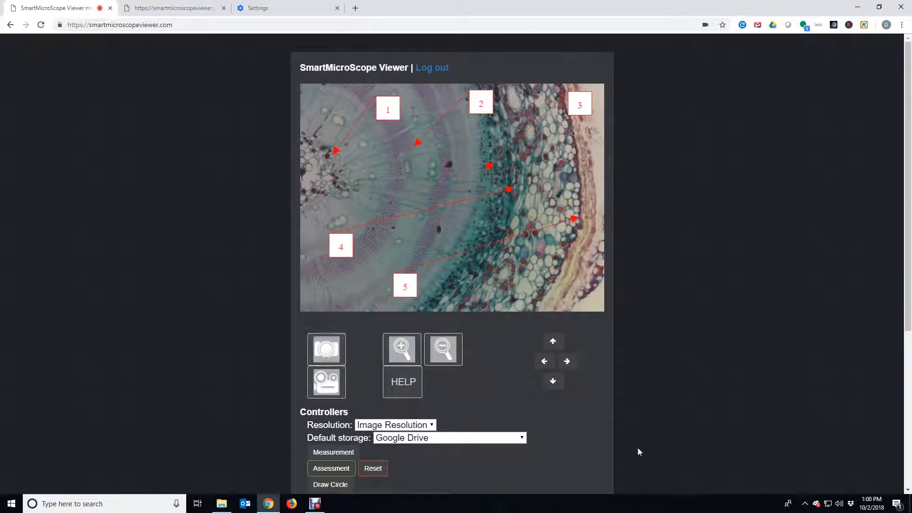
# Check the gallery for the annotated capture, then Reset to remove all arrows.
pyautogui.scroll(-3)
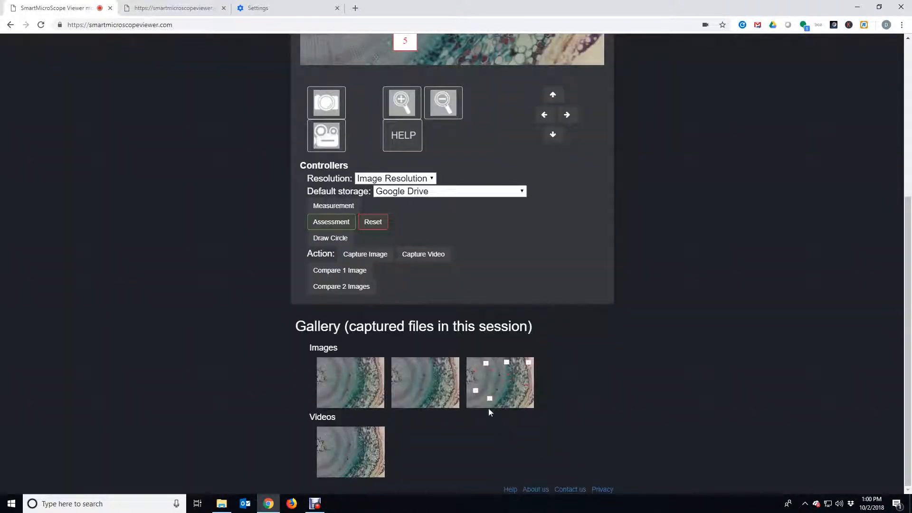
pyautogui.moveTo(596, 431)
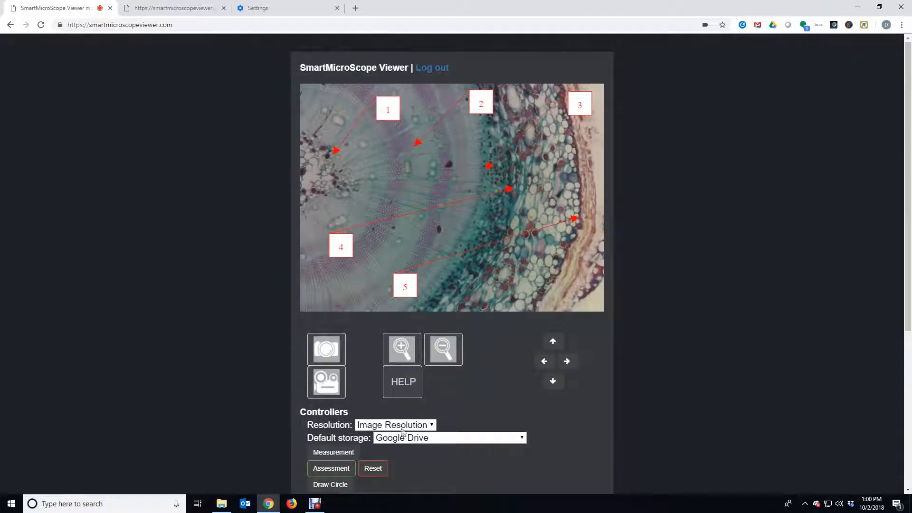
pyautogui.click(373, 468)
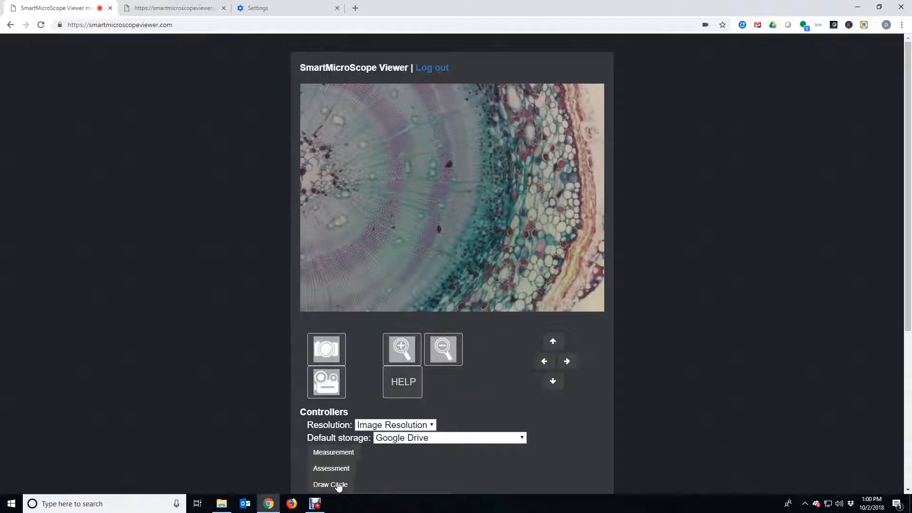
# Use Draw Circle to drag a red oval around the dark cells on the left.
pyautogui.click(329, 484)
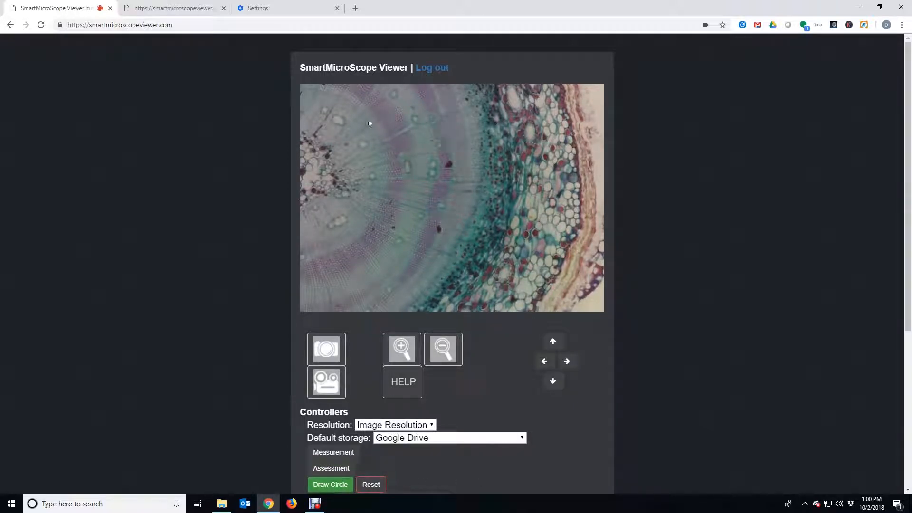
pyautogui.moveTo(342, 134); pyautogui.dragTo(342, 195)
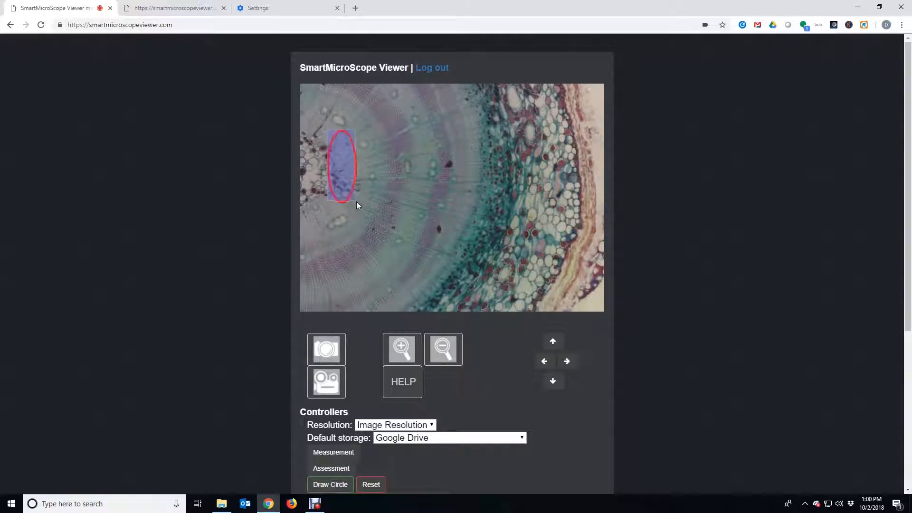